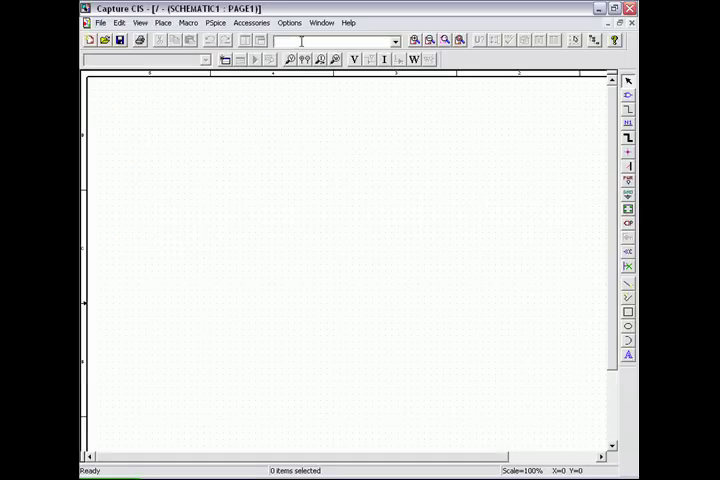
Place the VDC source V1 on the page and zoom in on the circuit
type("VDC")
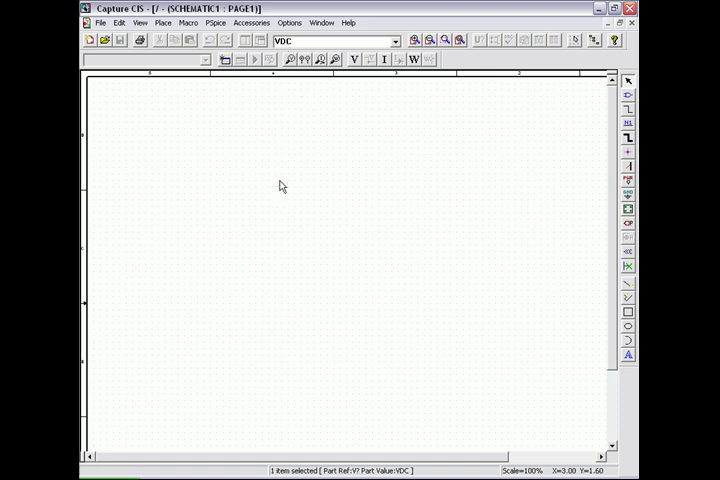
left_click(287, 193)
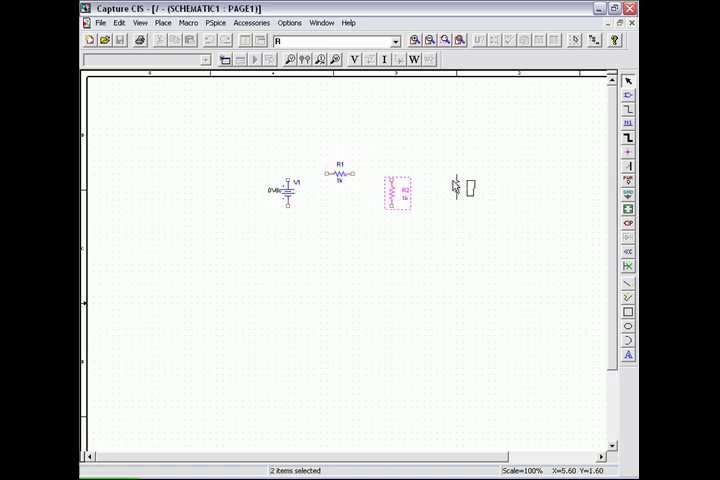
right_click(400, 190)
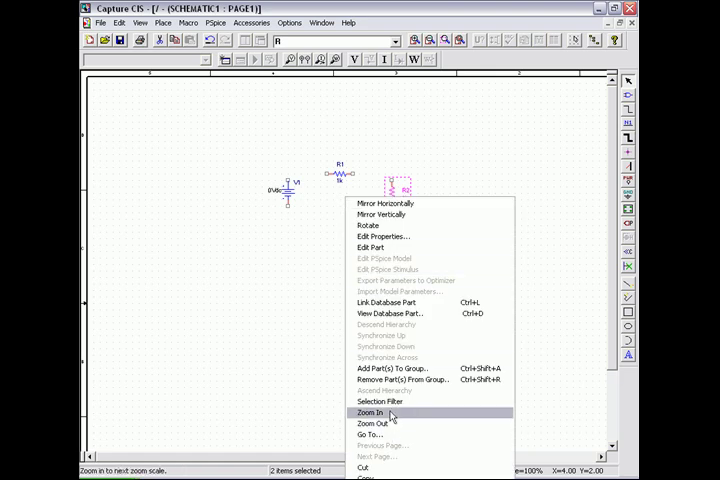
left_click(370, 413)
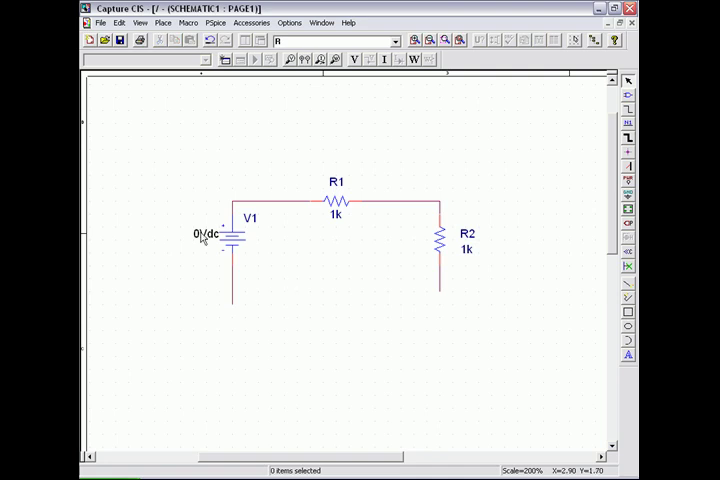
Add a 0 ground symbol and change the source value from 0Vdc to 10Vdc
left_click(629, 198)
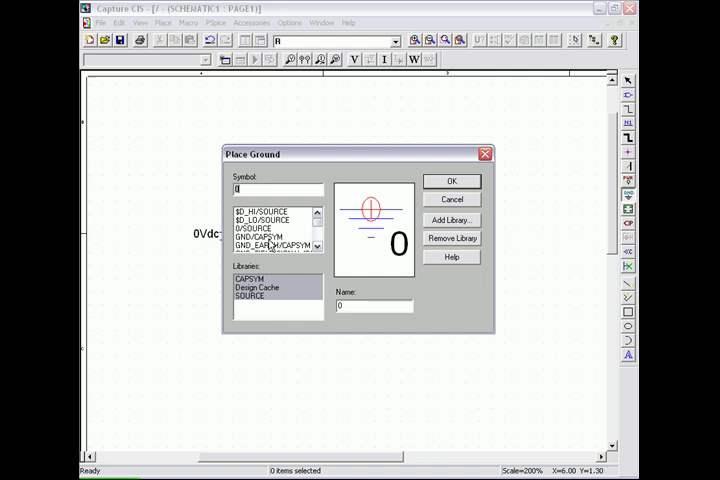
left_click(451, 181)
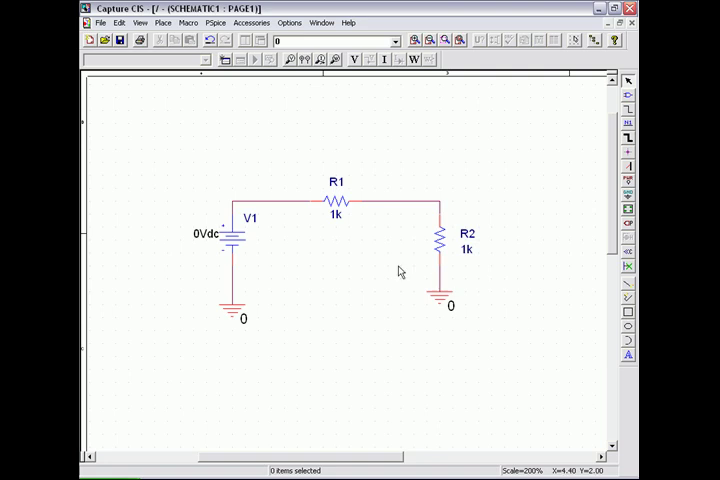
double_click(206, 238)
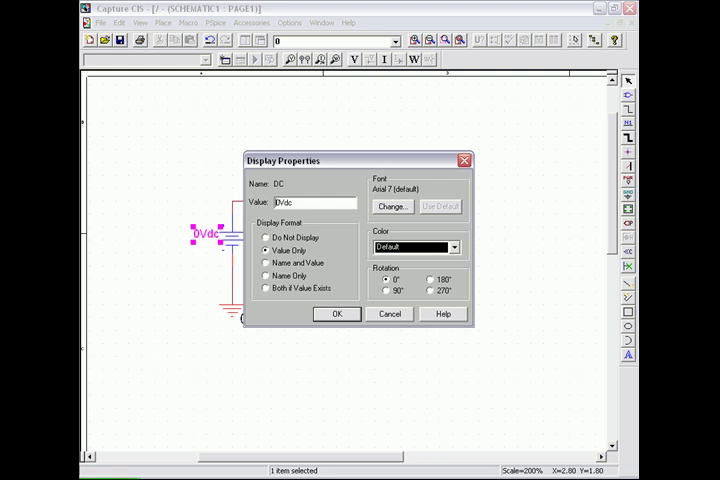
left_click(337, 314)
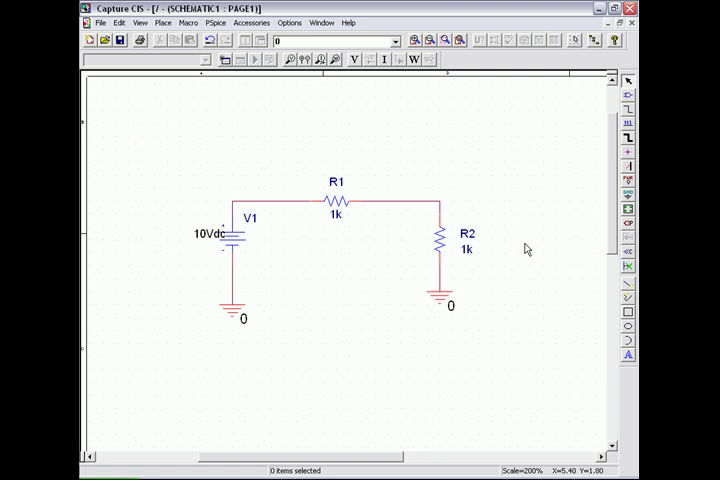
mouse_move(527, 248)
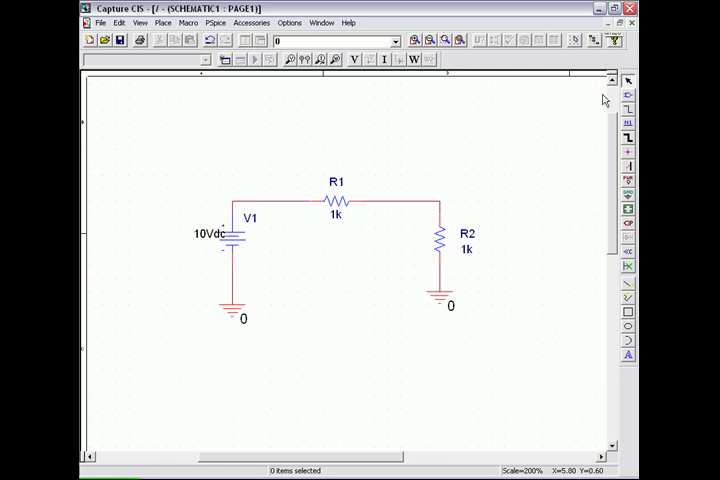
Change R2's value from 1k to the parameter {RVAL}
double_click(334, 214)
type("{RVAL}")
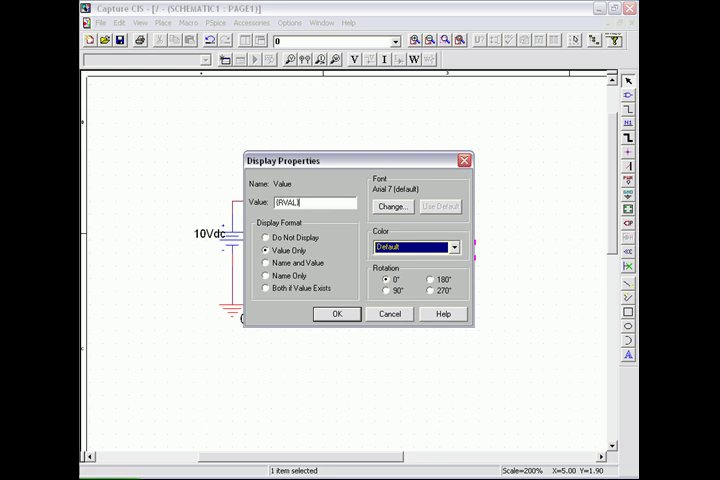
left_click(337, 313)
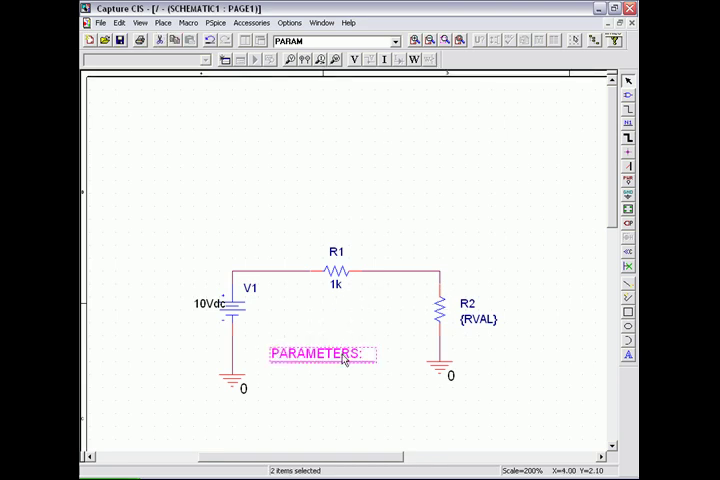
Add a new RVAL property with value 1K to the PARAMETERS block
double_click(320, 354)
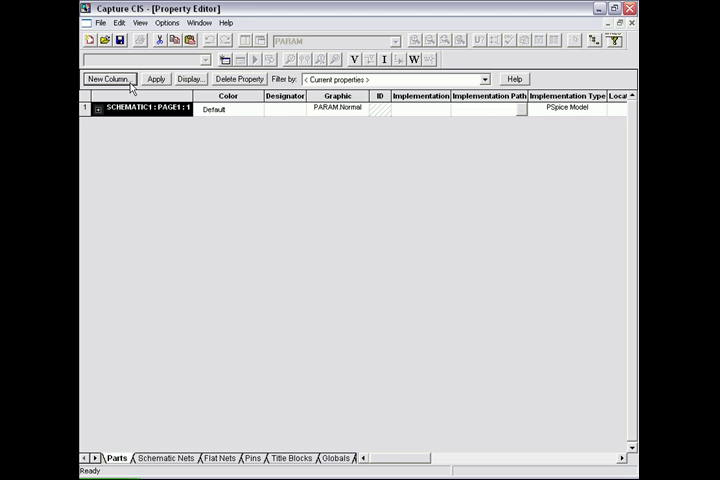
left_click(105, 79)
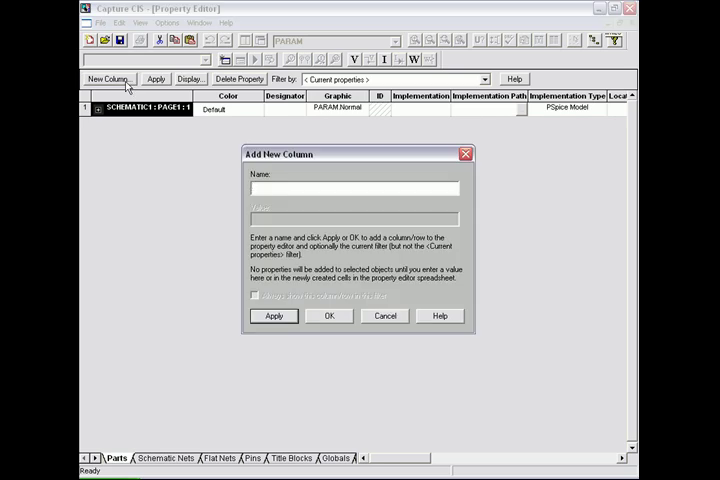
type("RVA")
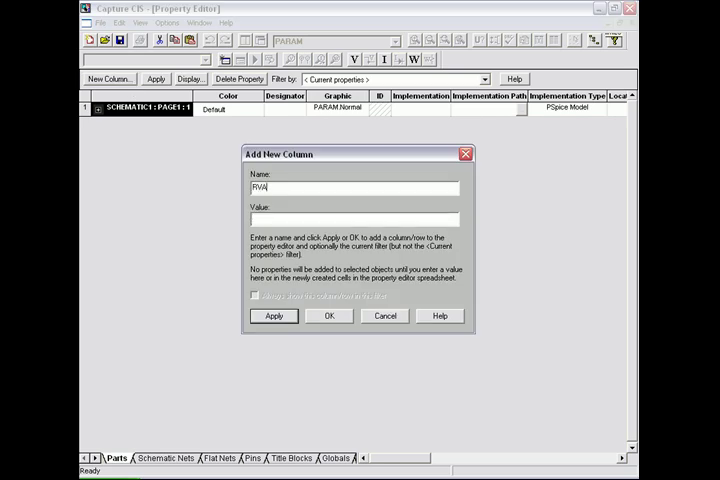
type("L")
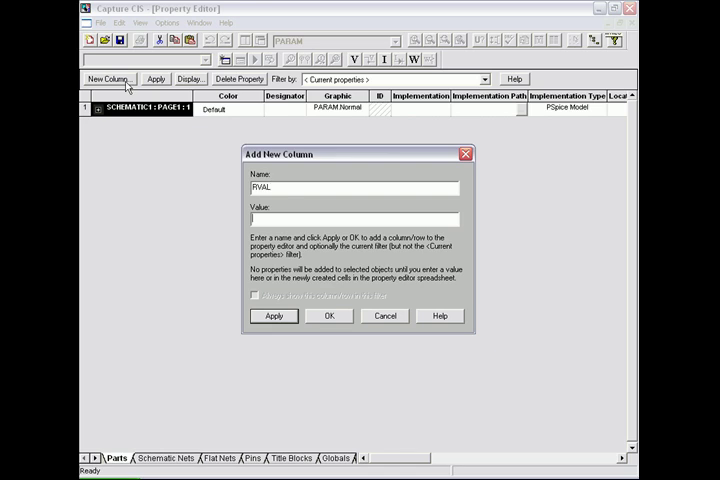
type("1K")
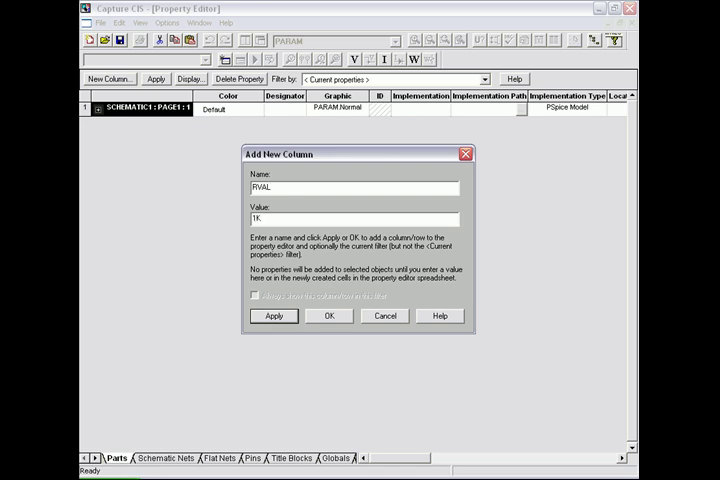
left_click(330, 316)
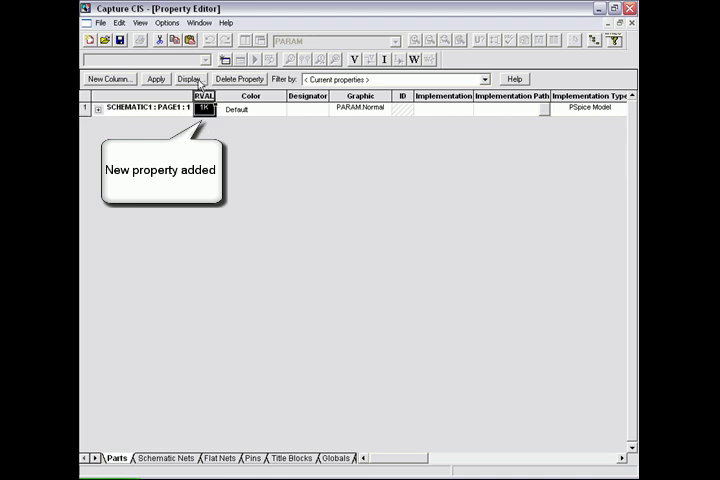
Display the RVAL property on the schematic as name and value
left_click(189, 79)
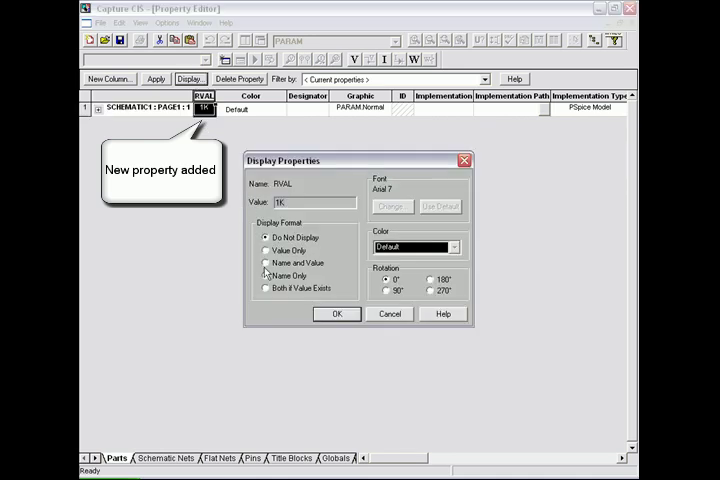
left_click(266, 263)
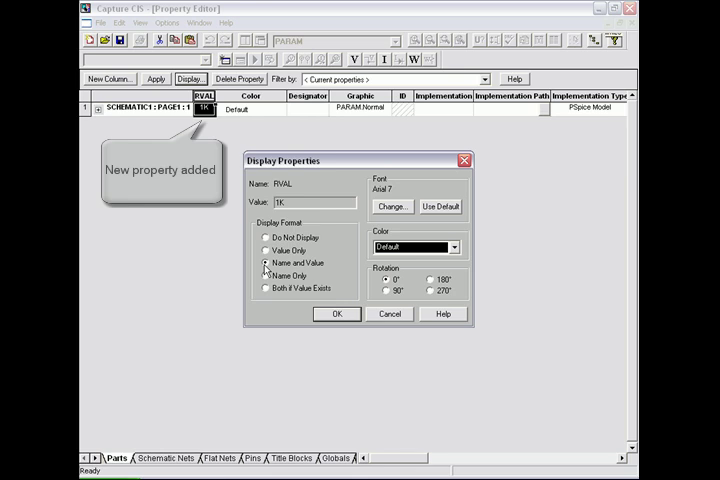
left_click(337, 313)
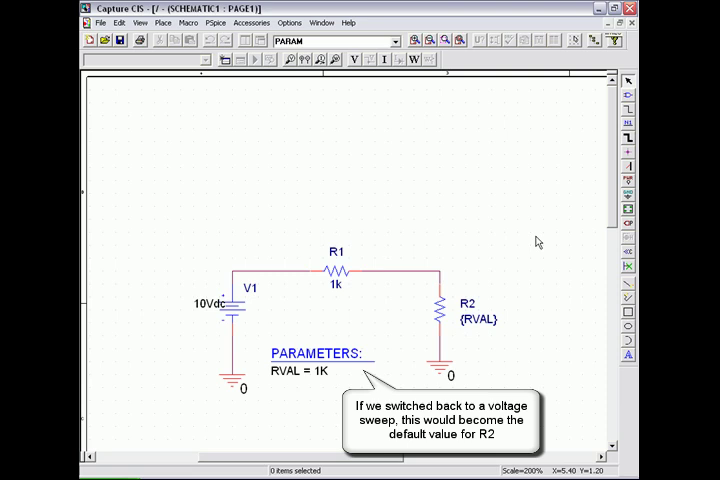
mouse_move(540, 255)
type("Vout")
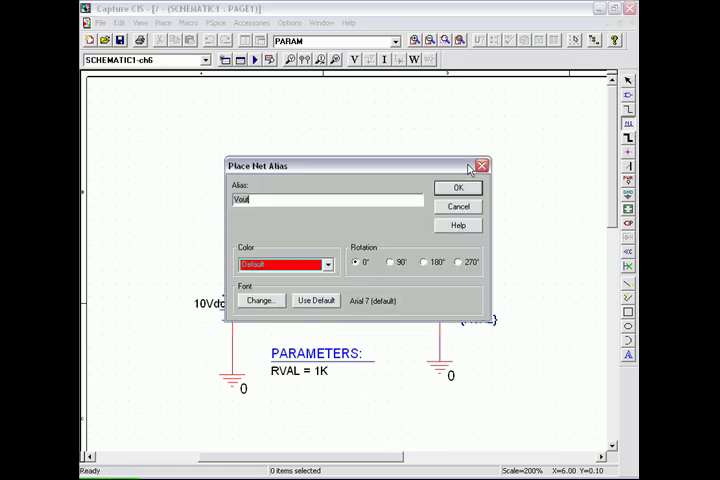
Attach the net alias Vin to the circuit's input node
type("Vin")
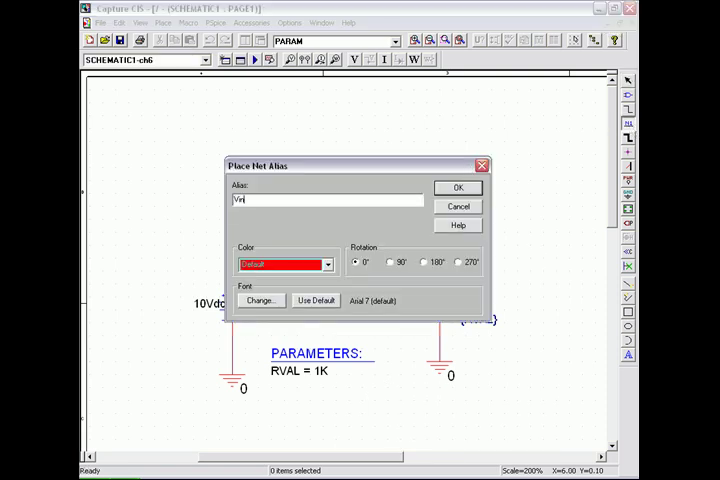
left_click(457, 188)
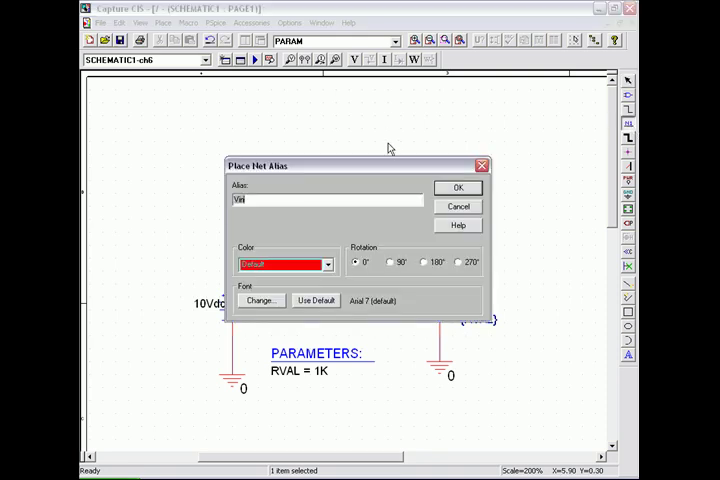
left_click(457, 187)
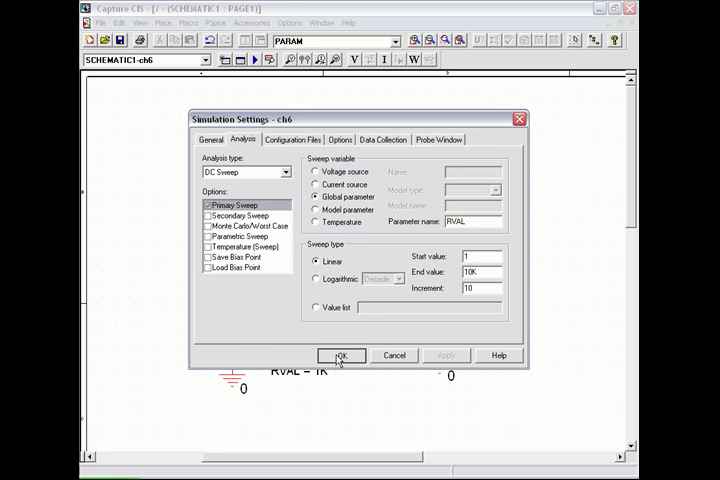
Accept the linear DC sweep of RVAL from 1 to 10K, step 10
left_click(341, 355)
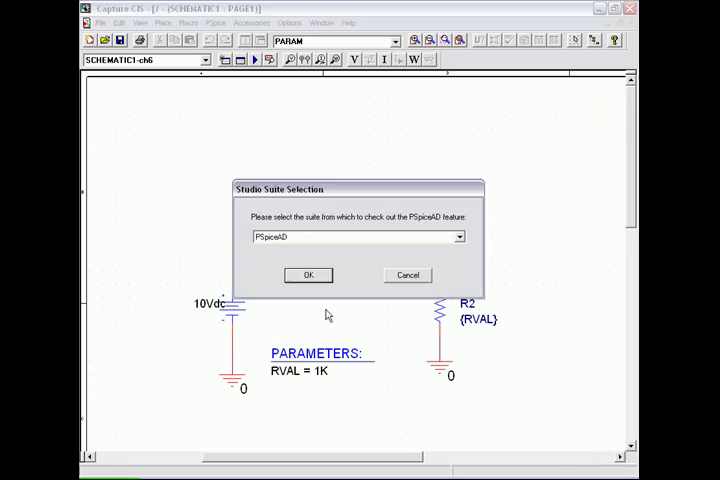
Run the sweep with PSpiceAD and plot -V(Vout)*I(R2) against RVAL
left_click(307, 275)
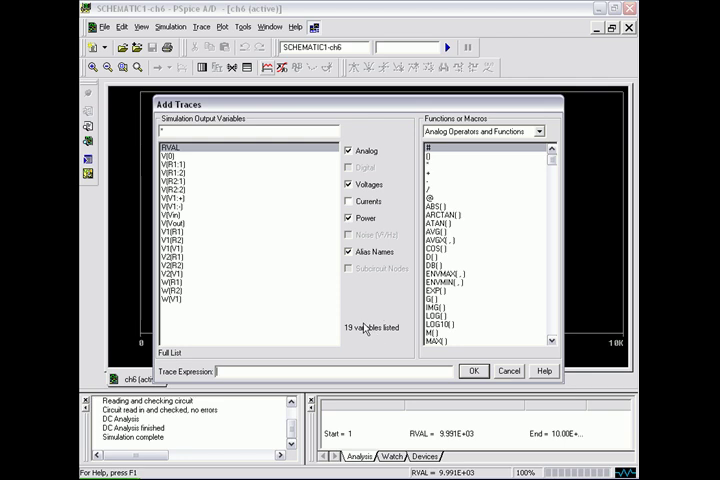
type("V(Vout)*I(R2")
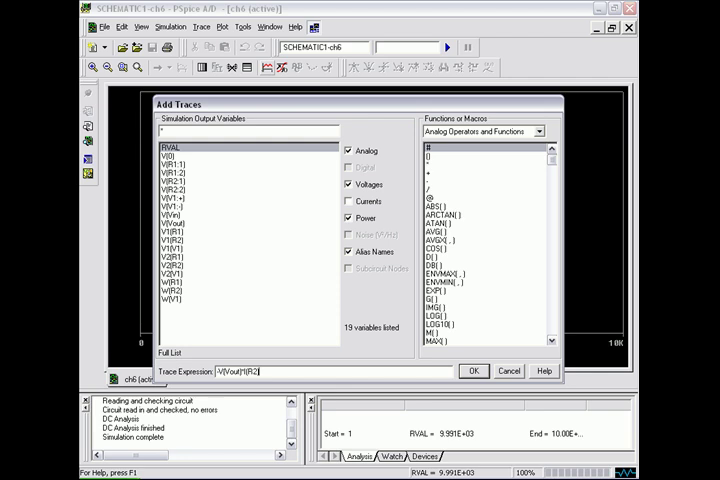
left_click(473, 371)
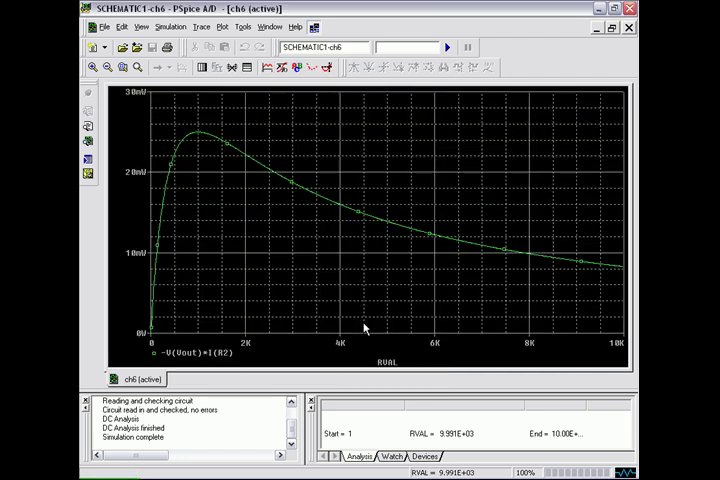